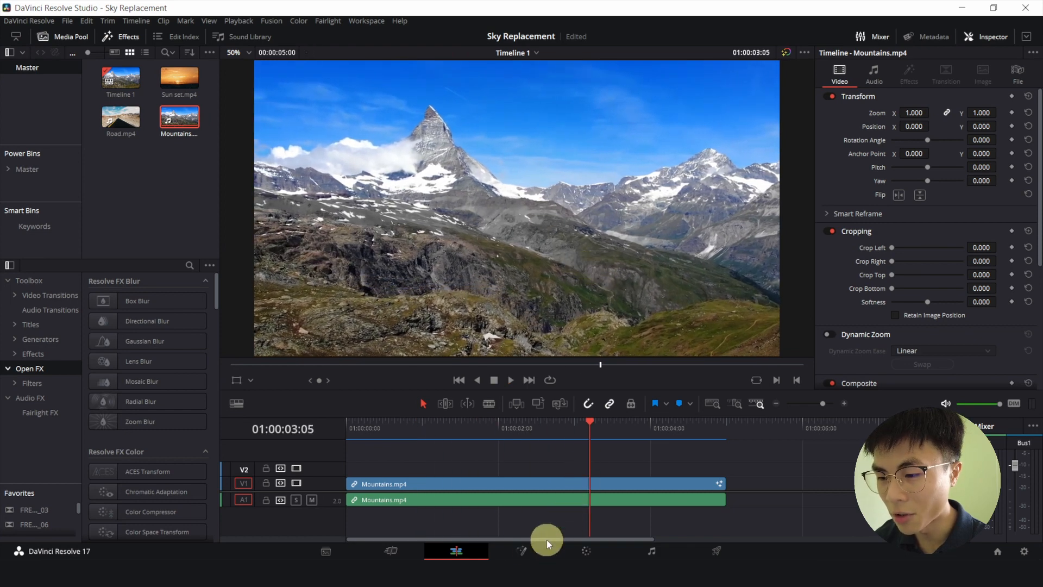
# Step: Open the Mountains clip in Fusion and bring up the Select Tool search for Chroma Keyer
pyautogui.click(519, 550)
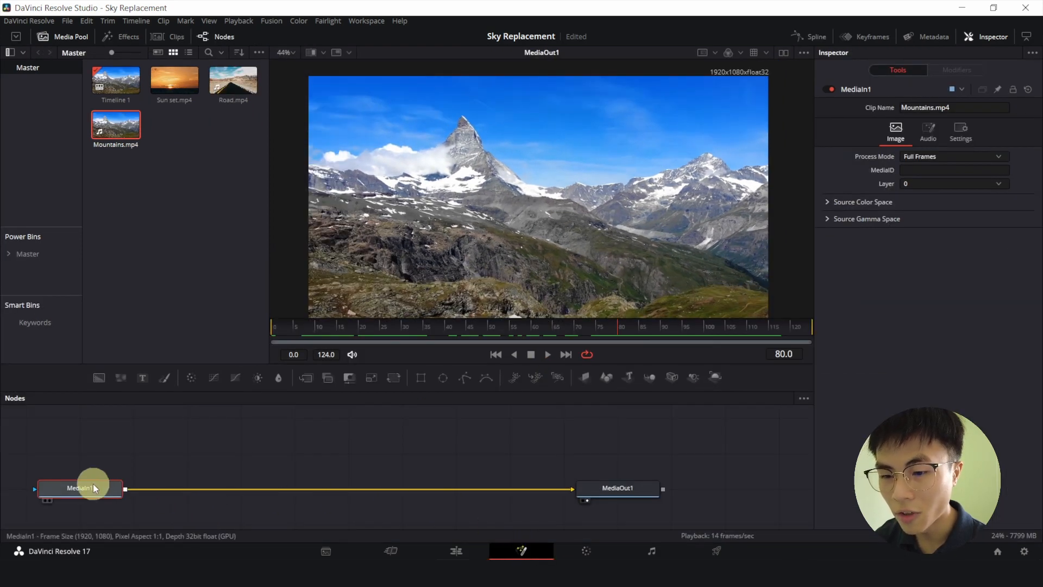
pyautogui.press('Ctrl+space')
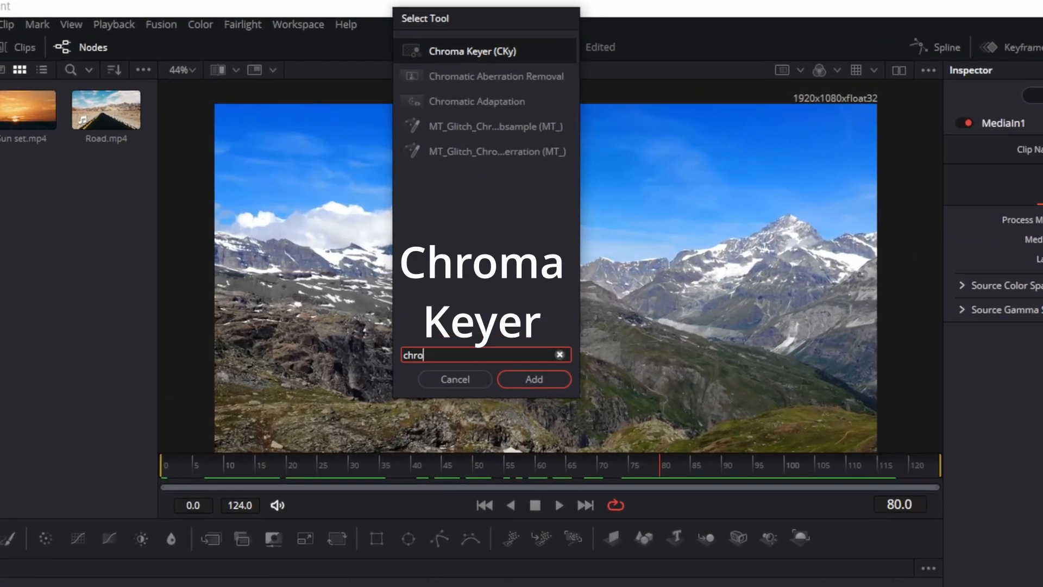
# Step: Insert a Chroma Keyer between MediaIn1 and MediaOut1, key the blue sky and scrub to check it
pyautogui.click(534, 379)
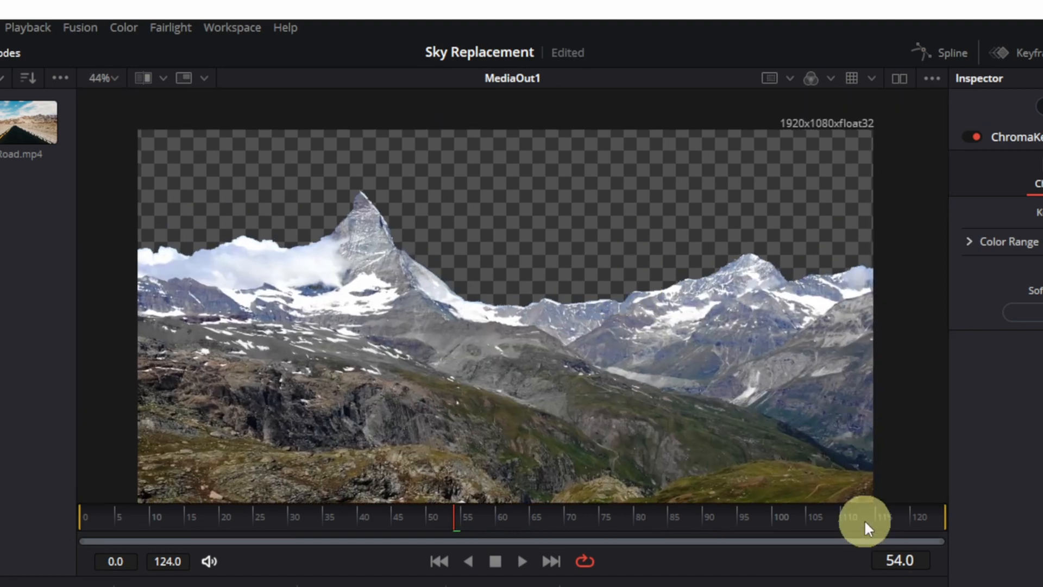
pyautogui.moveTo(865, 517); pyautogui.dragTo(229, 517)
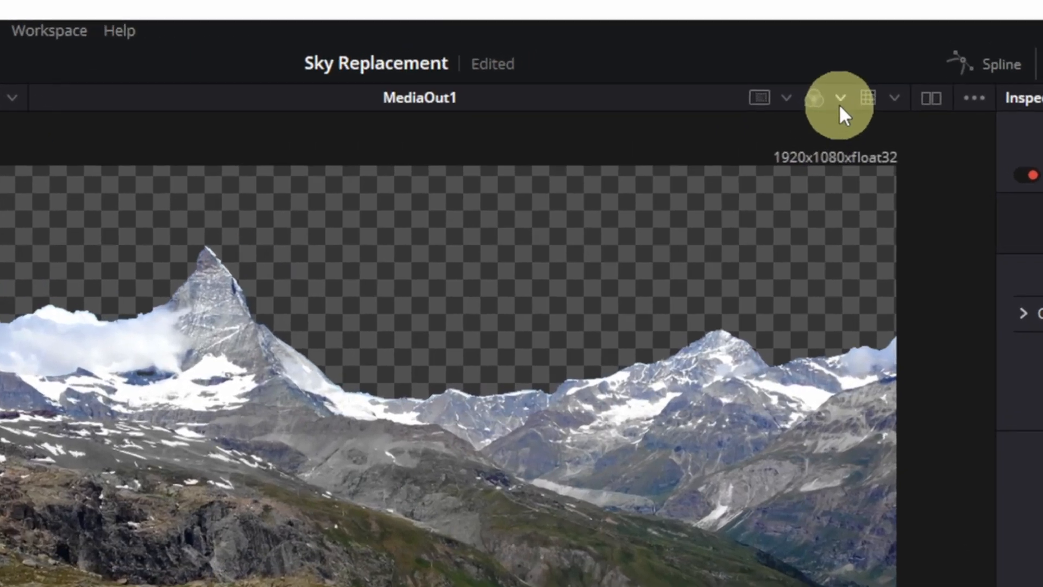
# Step: Switch the viewer to the Alpha channel and scrub through frames to inspect the matte
pyautogui.click(837, 98)
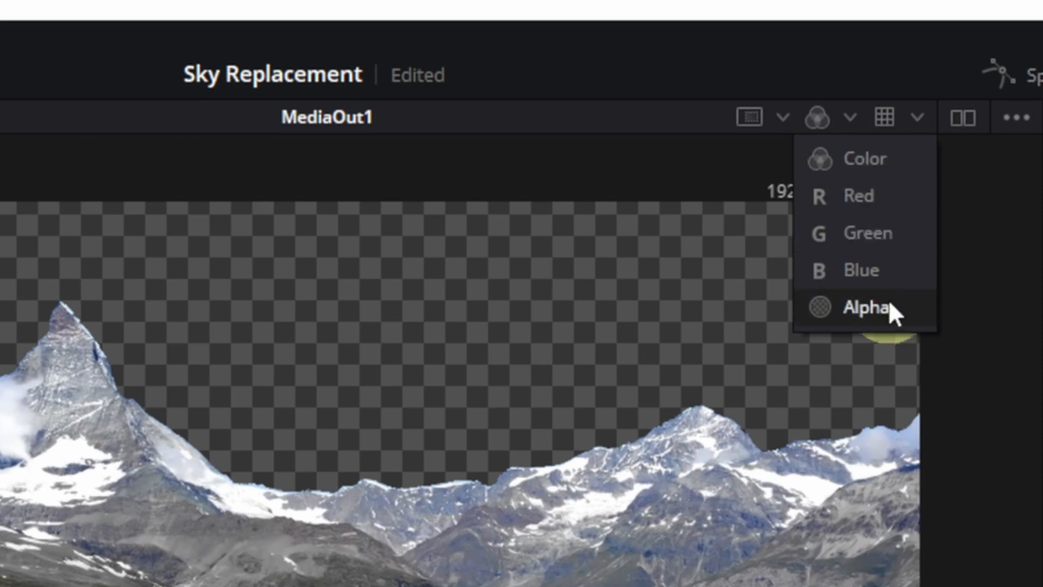
pyautogui.click(863, 306)
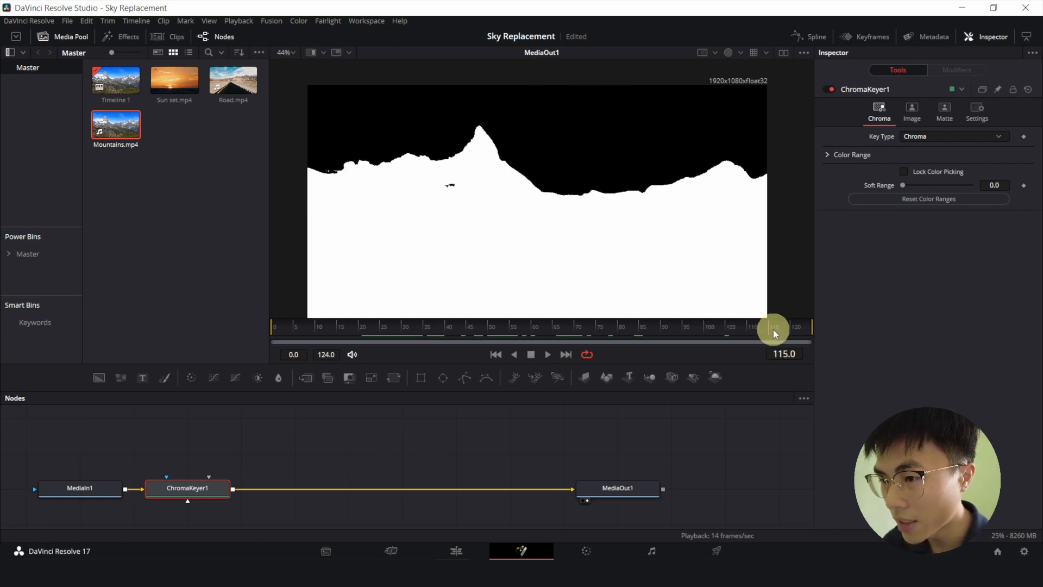
pyautogui.moveTo(773, 333); pyautogui.dragTo(640, 332)
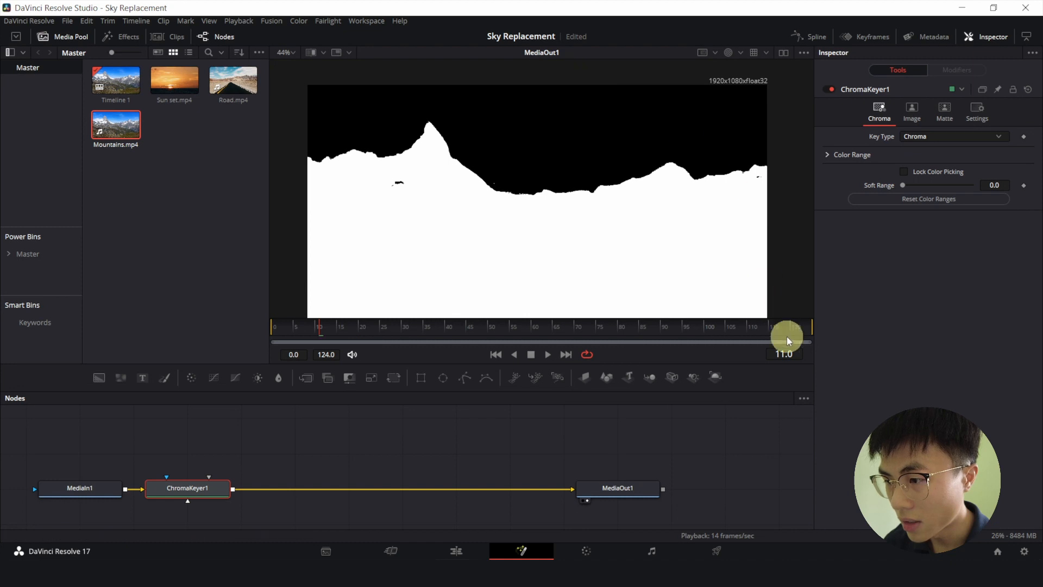
pyautogui.moveTo(788, 335); pyautogui.dragTo(711, 334)
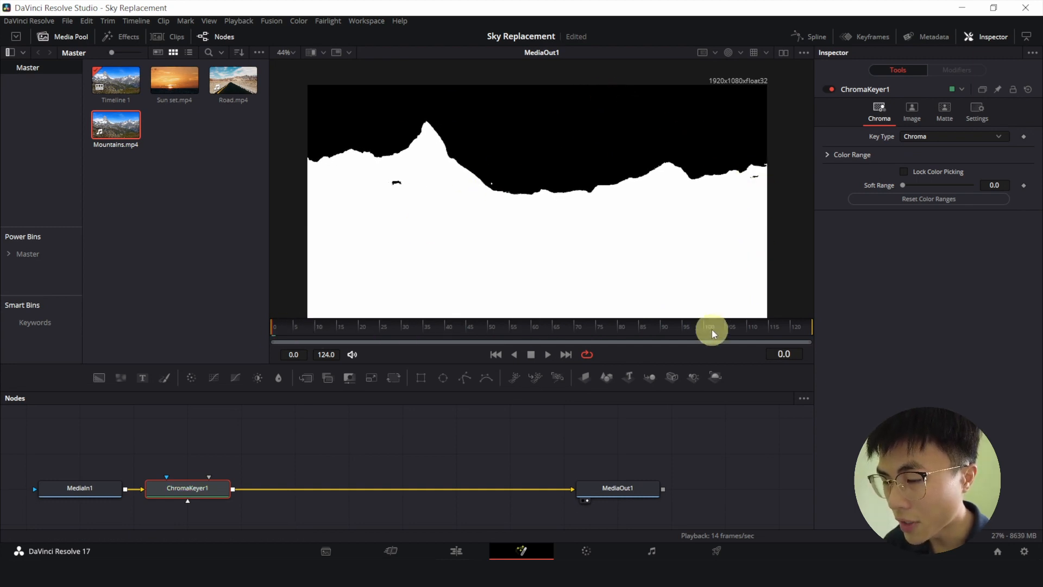
pyautogui.moveTo(710, 327); pyautogui.dragTo(529, 327)
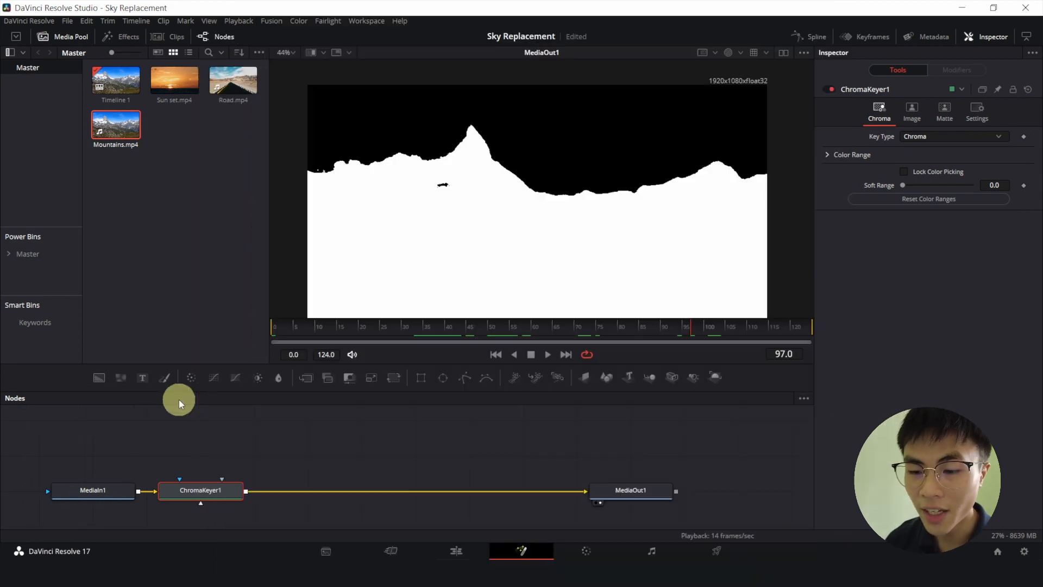
# Step: Add an inverted Polygon garbage matte to ChromaKeyer1 drawn around the ground below the ridge
pyautogui.click(223, 502)
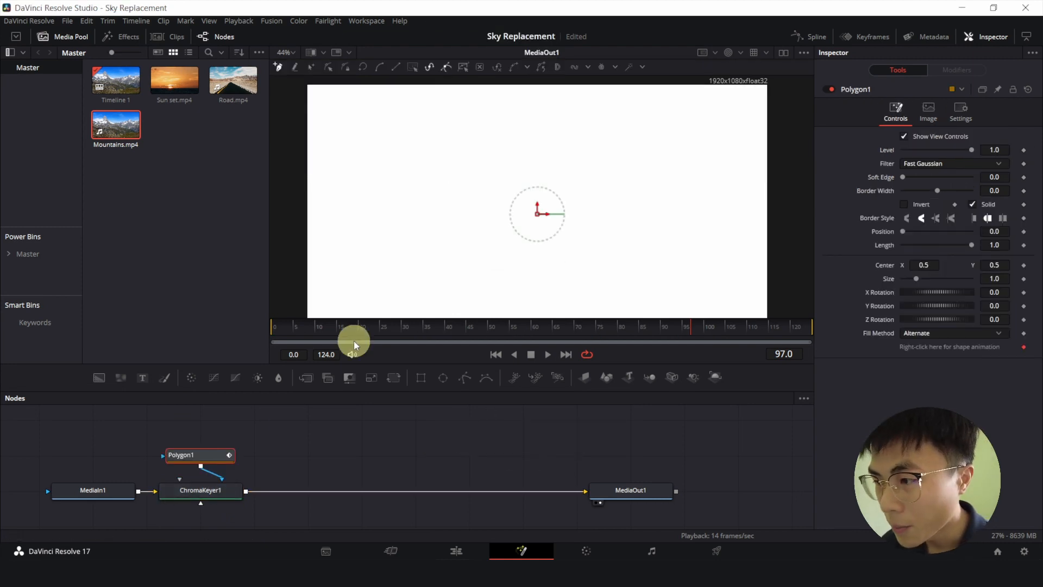
pyautogui.click(906, 204)
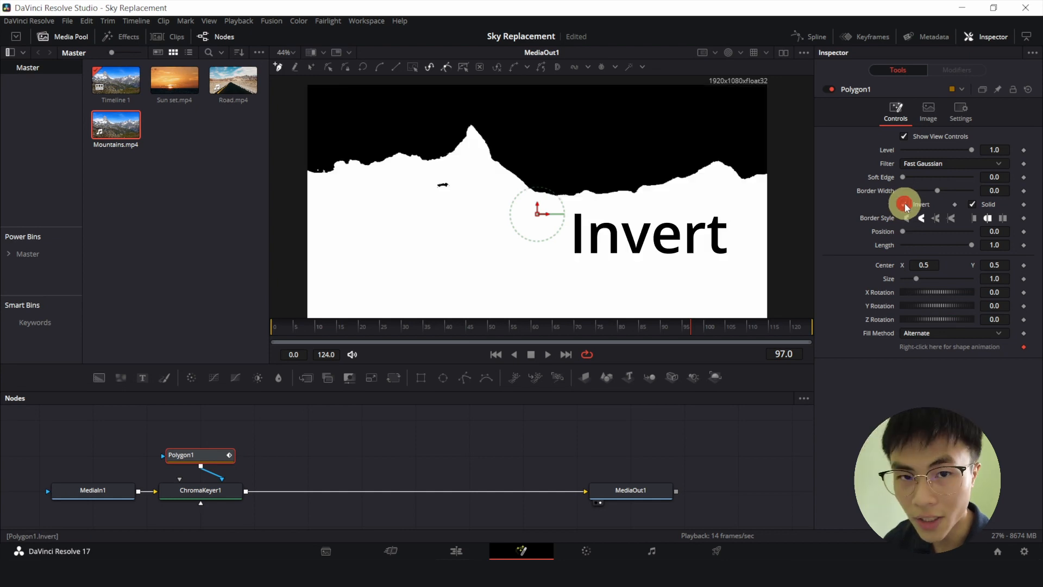
pyautogui.click(904, 204)
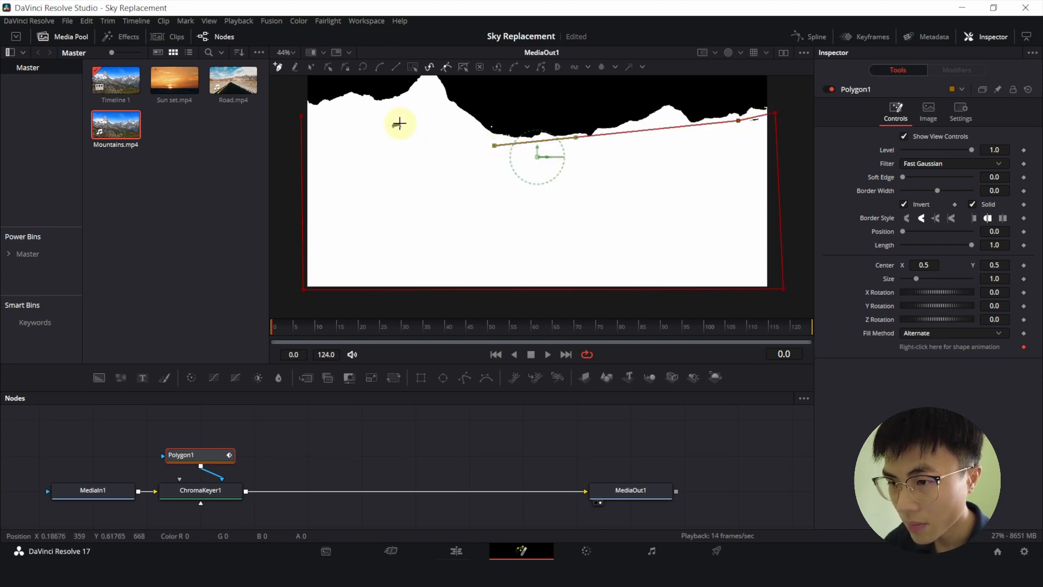
pyautogui.moveTo(401, 124); pyautogui.dragTo(301, 119)
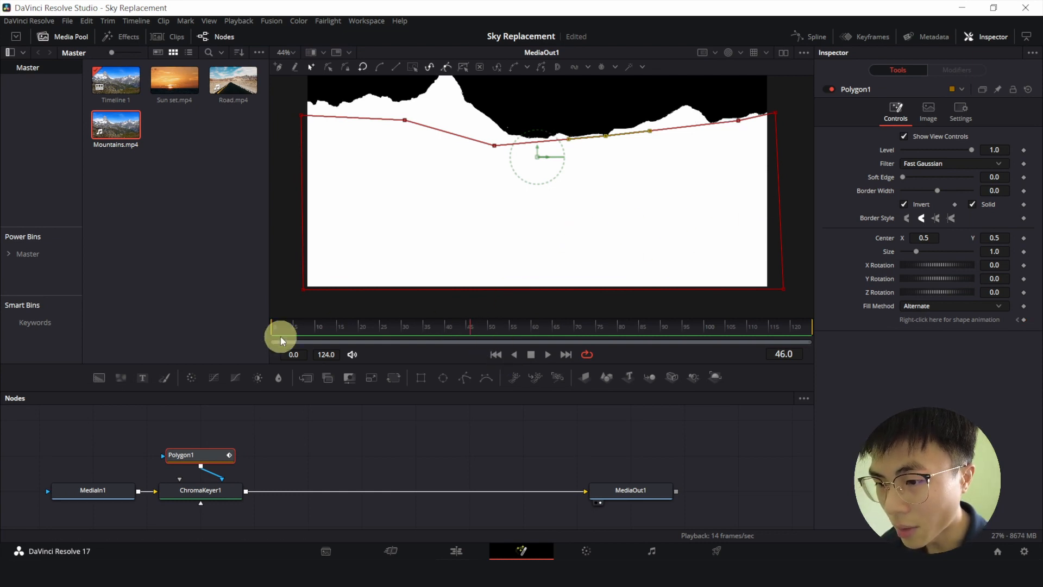
# Step: Scrub the clip to verify the mask and nudge a polygon point along the ridgeline
pyautogui.moveTo(279, 335); pyautogui.dragTo(445, 332)
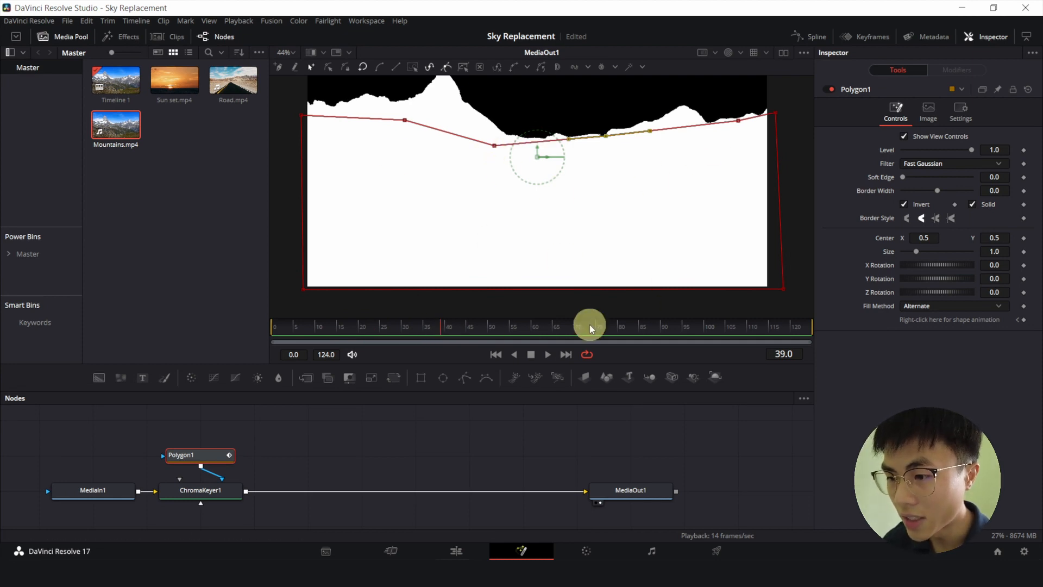
pyautogui.moveTo(589, 326); pyautogui.dragTo(560, 326)
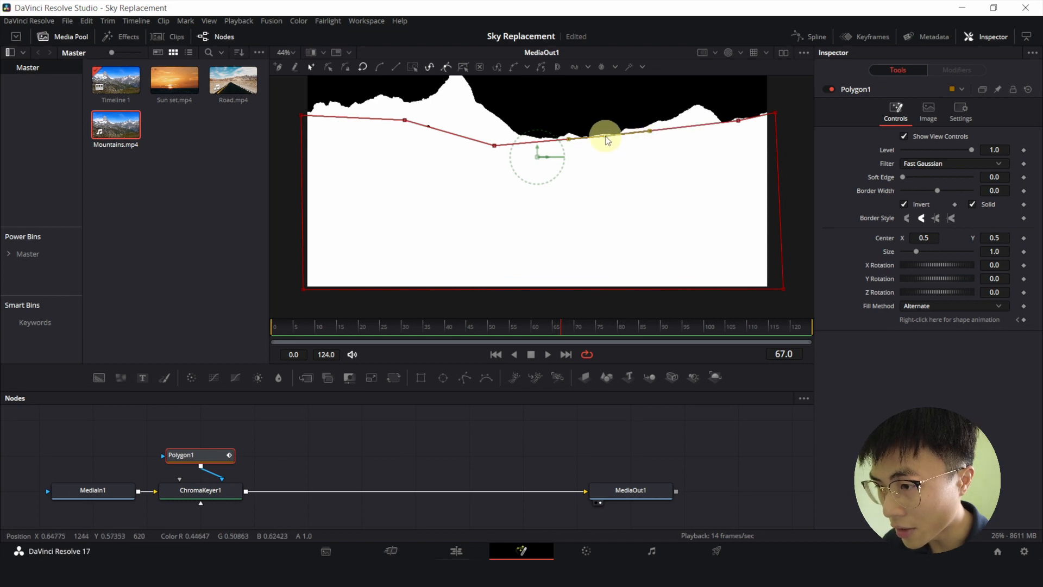
pyautogui.moveTo(605, 138); pyautogui.dragTo(740, 125)
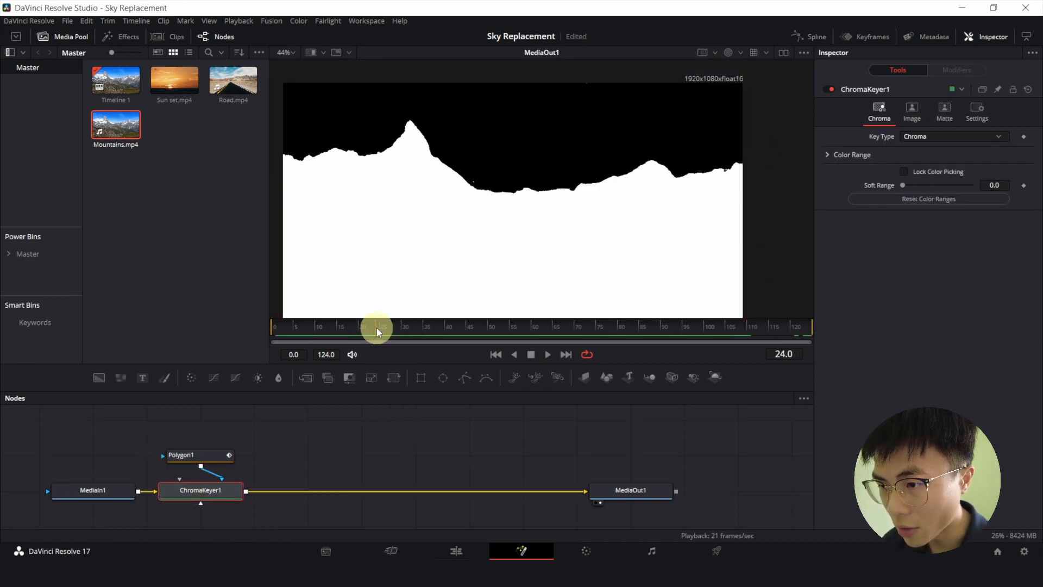
# Step: Scrub the matte once more and set the viewer channel back to Color
pyautogui.moveTo(376, 326); pyautogui.dragTo(579, 326)
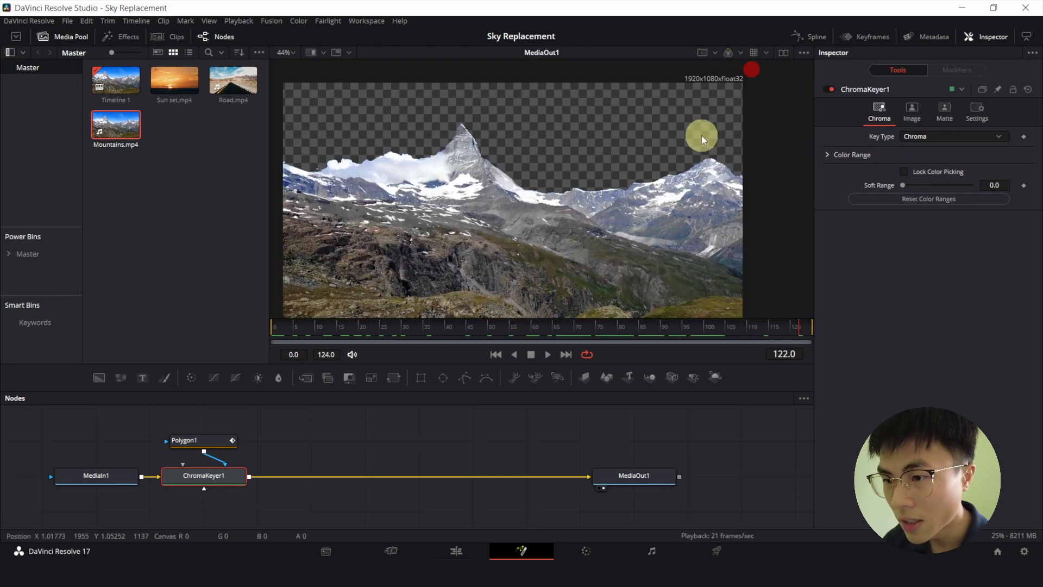
pyautogui.click(174, 82)
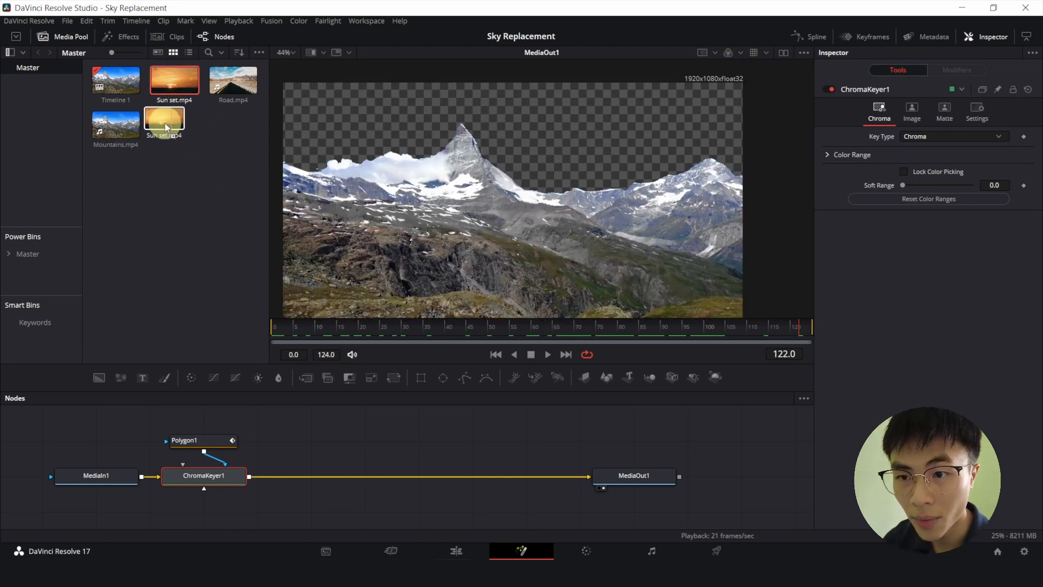
# Step: Merge the Sun set clip with the keyed footage and swap Merge1 inputs (Ctrl+T) so mountains sit in front
pyautogui.moveTo(164, 122); pyautogui.dragTo(394, 475)
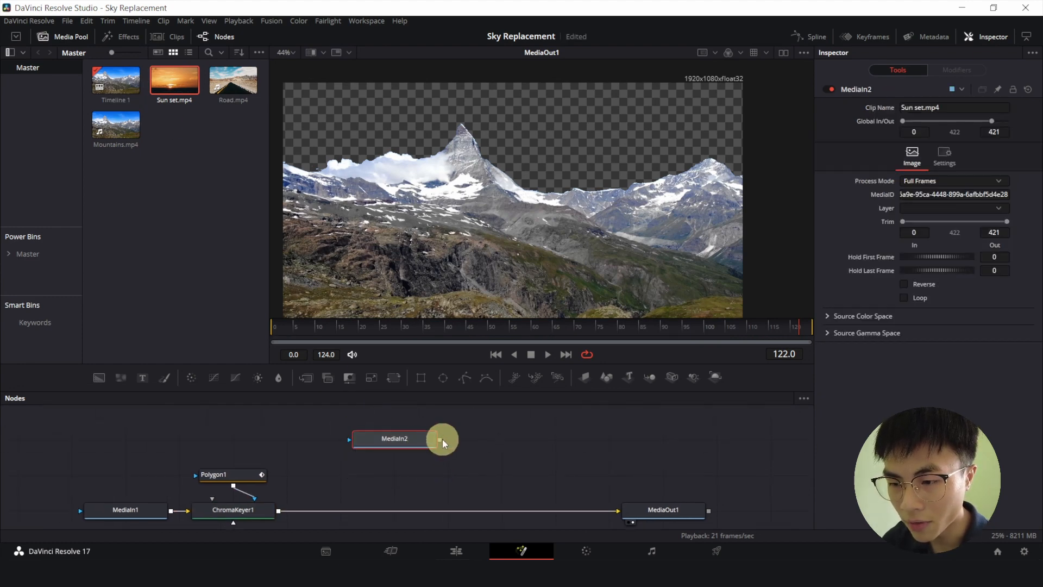
pyautogui.moveTo(441, 442); pyautogui.dragTo(276, 512)
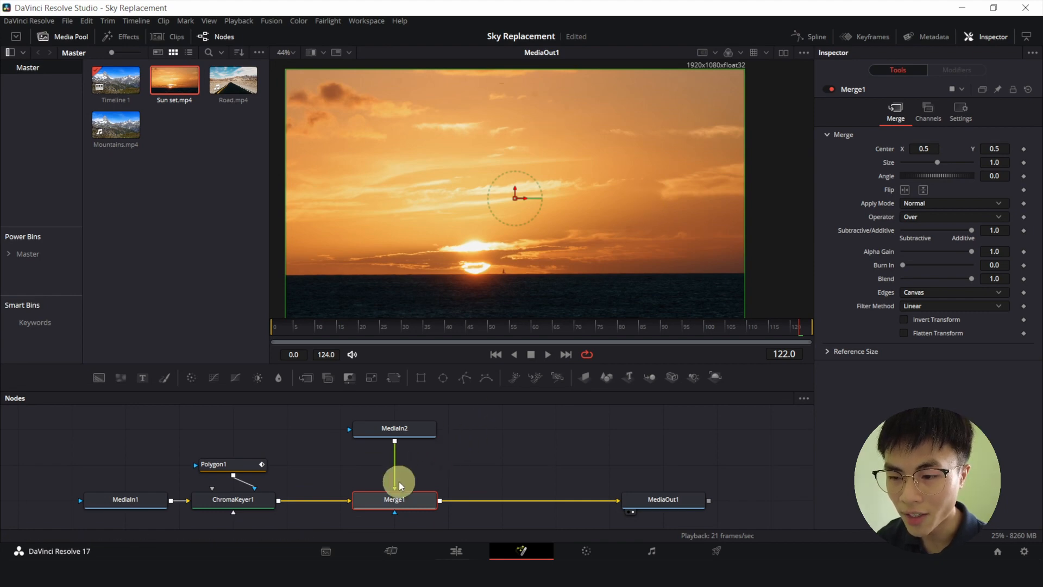
pyautogui.moveTo(405, 456)
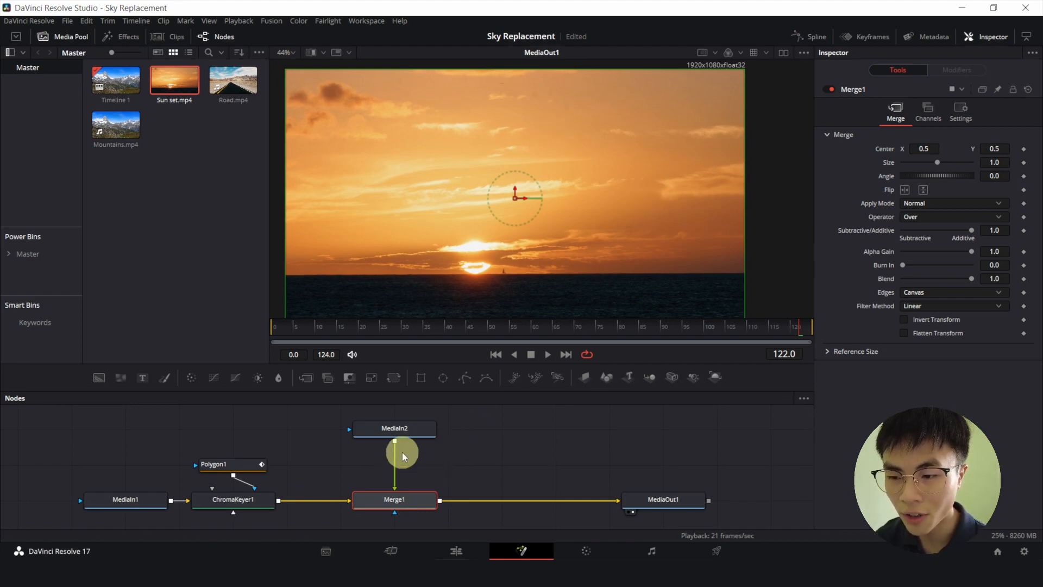
pyautogui.moveTo(418, 489)
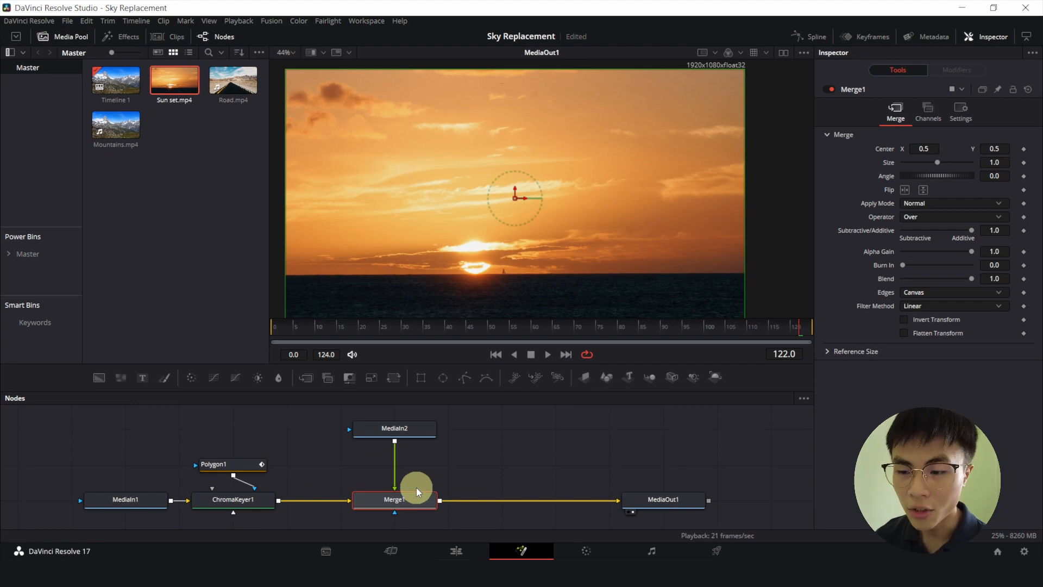
pyautogui.press('Ctrl+t')
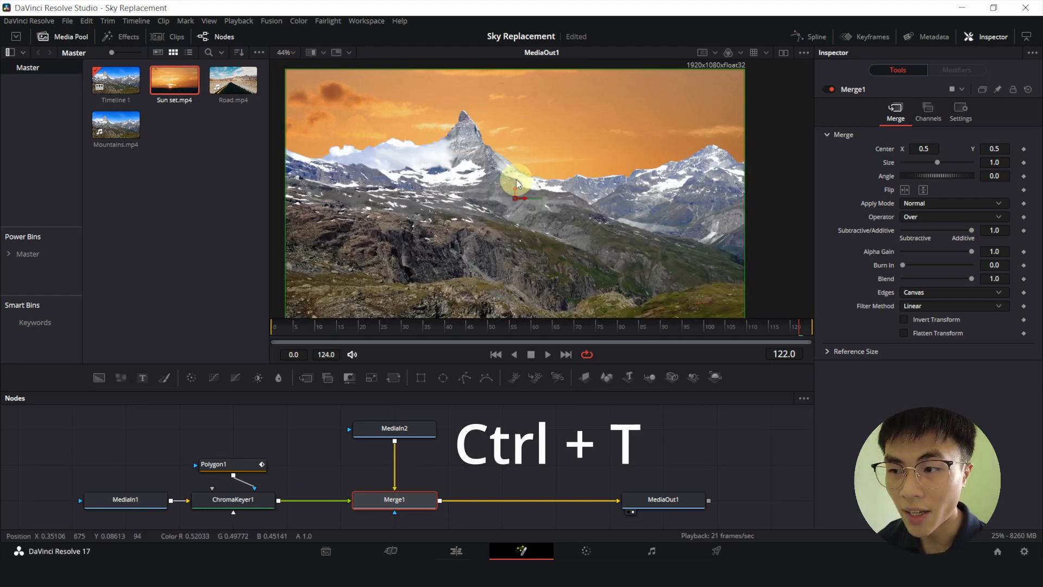
pyautogui.moveTo(798, 327); pyautogui.dragTo(298, 327)
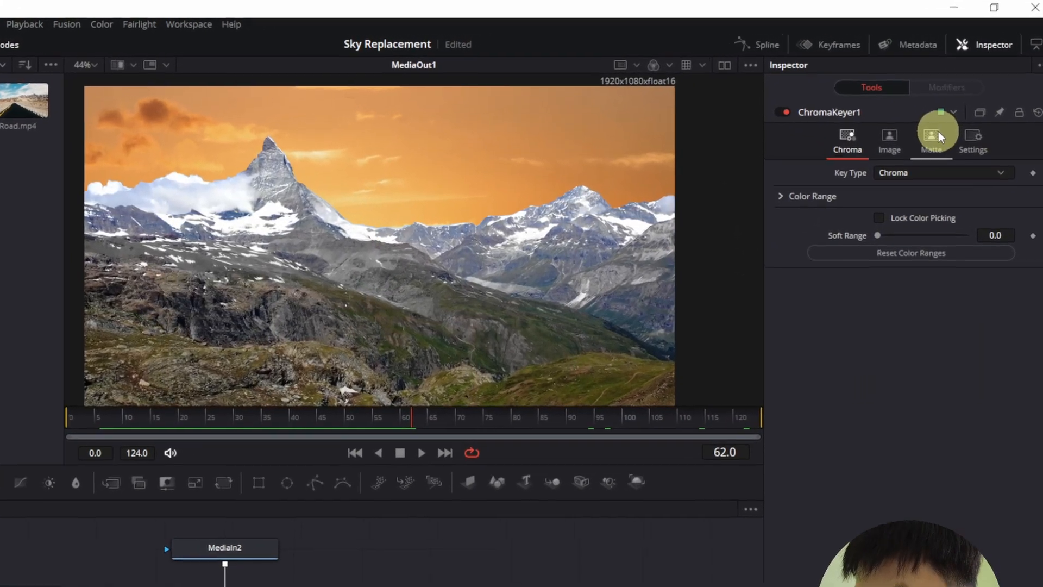
# Step: Set ChromaKeyer1's Matte Blur to about 1.1 and preview the softened edge
pyautogui.click(931, 139)
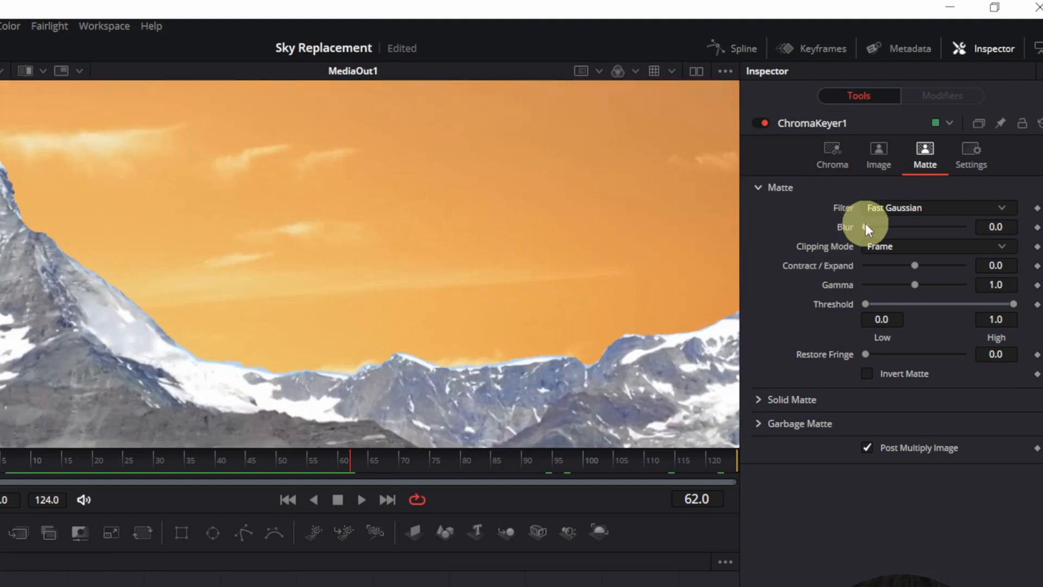
pyautogui.moveTo(867, 227); pyautogui.dragTo(894, 227)
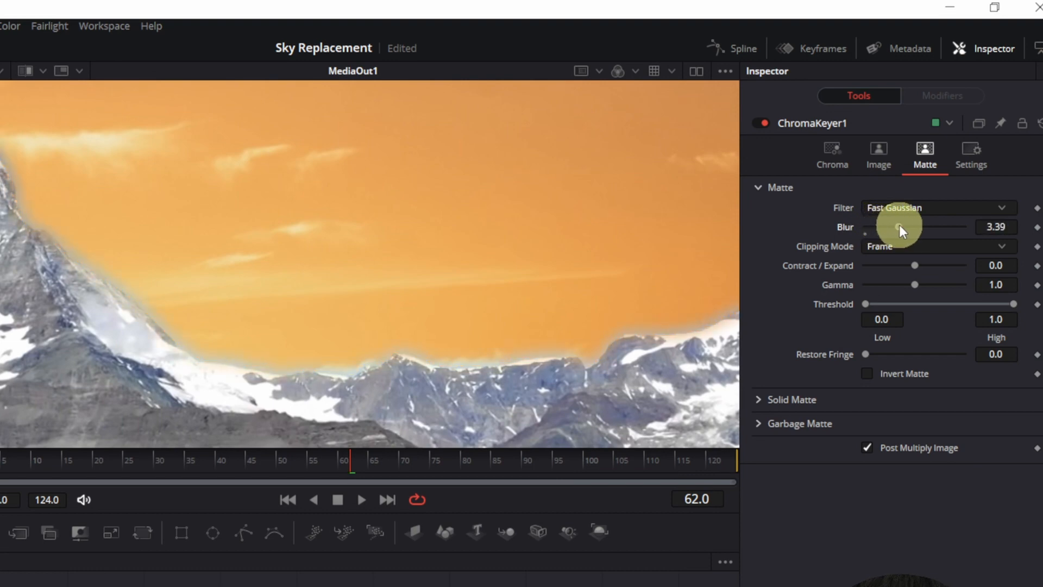
pyautogui.moveTo(894, 227); pyautogui.dragTo(879, 228)
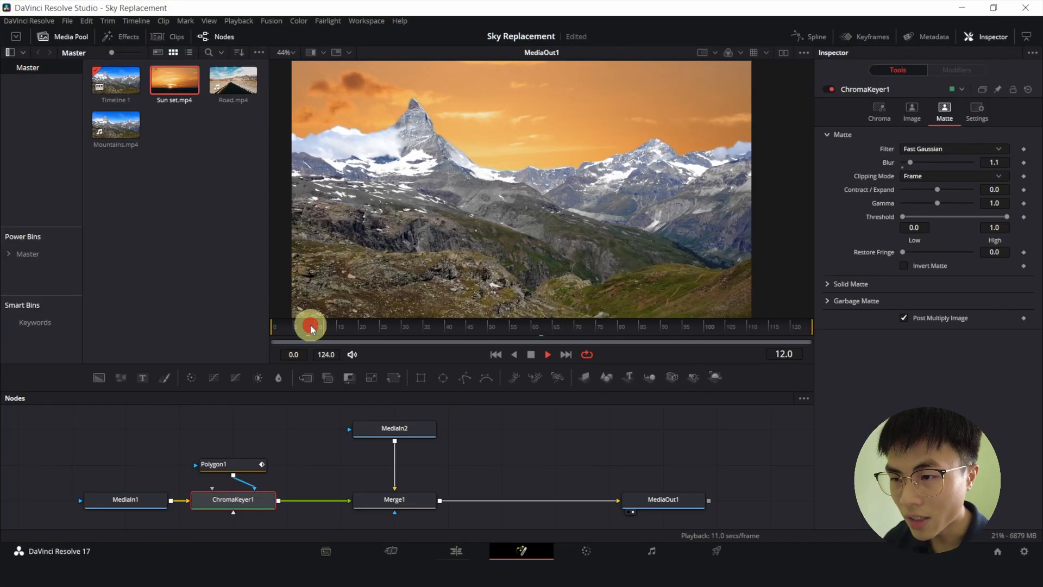
pyautogui.moveTo(310, 325); pyautogui.dragTo(330, 325)
pyautogui.write('poly')
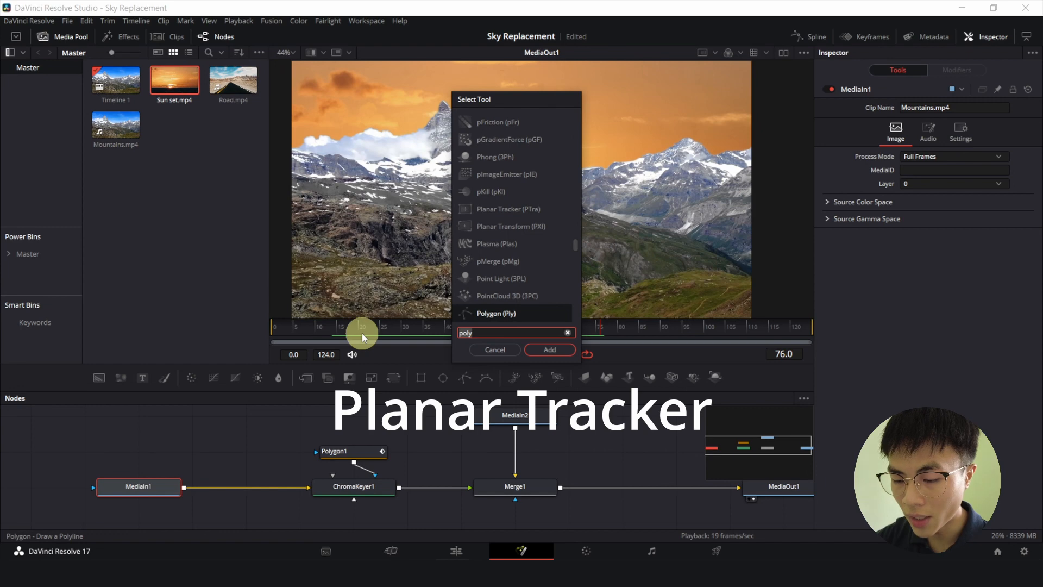
# Step: Add a Planar Tracker after MediaIn1, outline the mountain ridge and set the reference frame
pyautogui.click(550, 350)
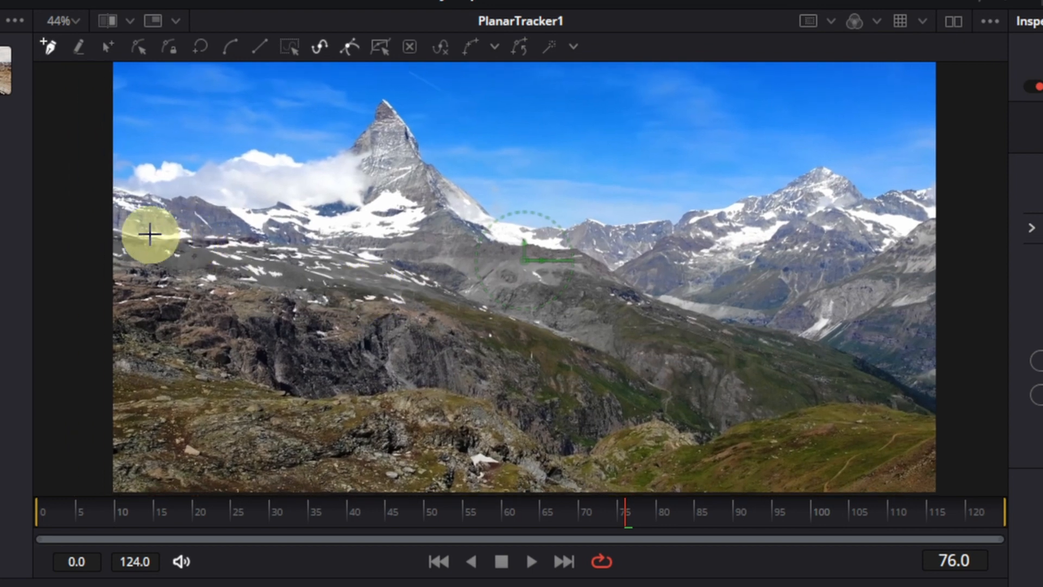
pyautogui.moveTo(150, 232); pyautogui.dragTo(160, 349)
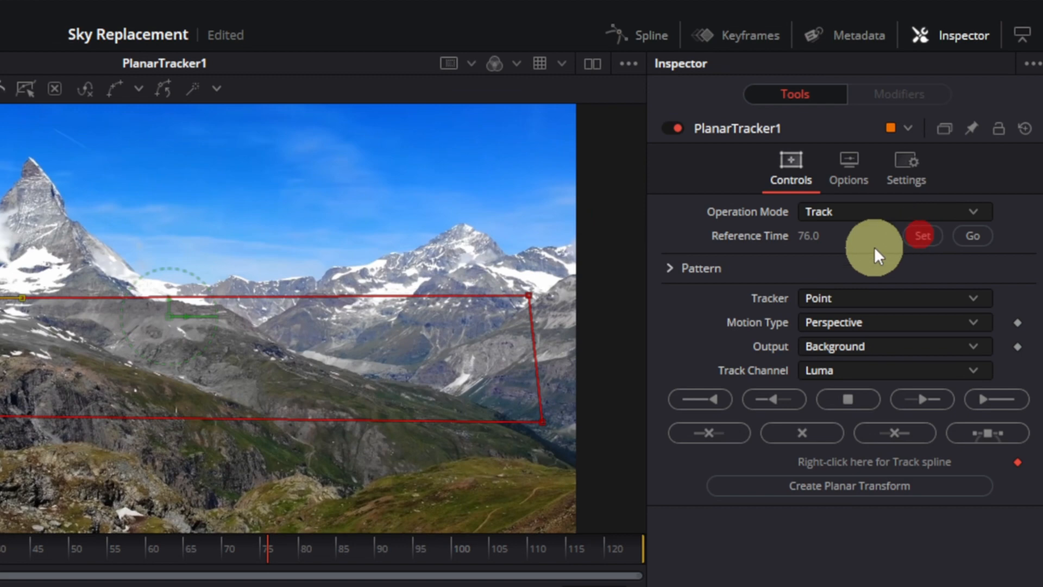
pyautogui.click(894, 321)
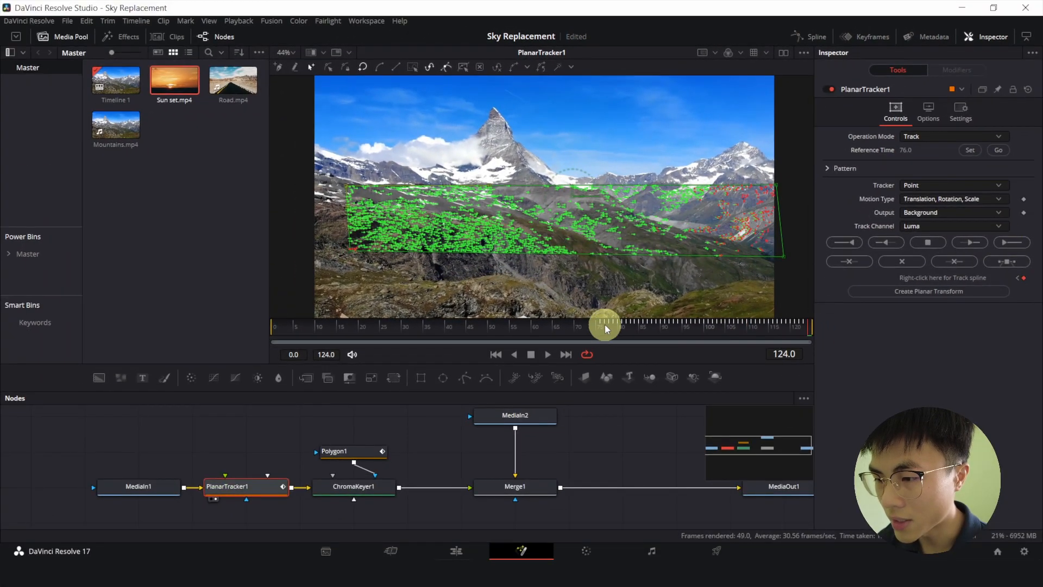
# Step: Track the region forward and backward through the clip and create a Planar Transform from it
pyautogui.click(845, 242)
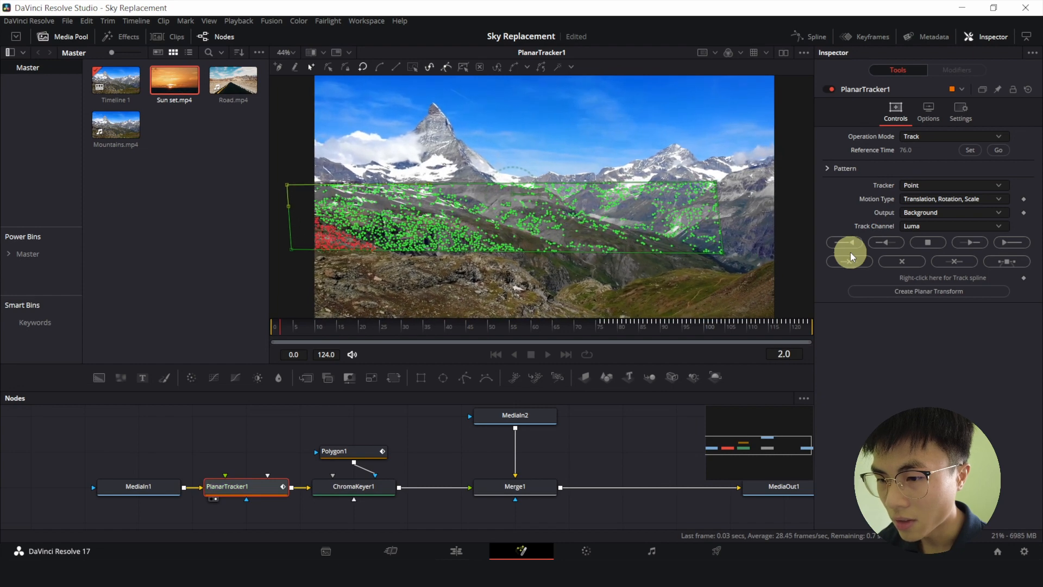
pyautogui.click(928, 291)
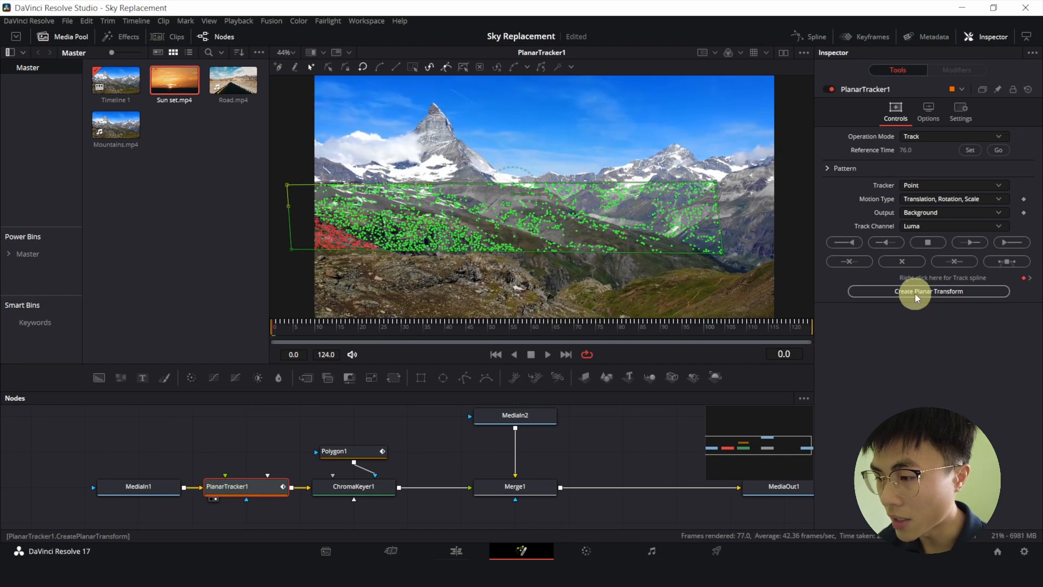
pyautogui.click(927, 291)
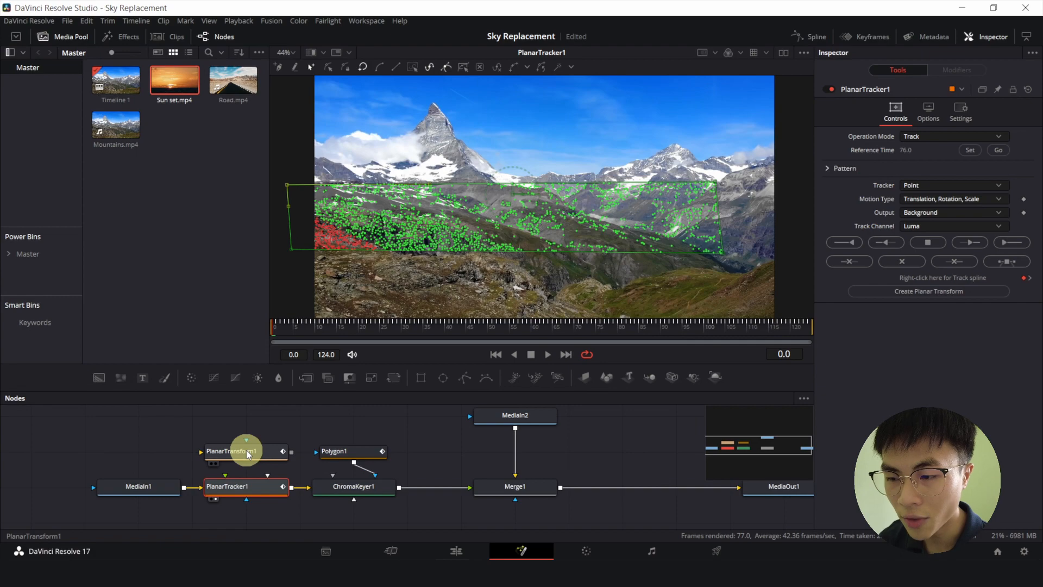
pyautogui.moveTo(248, 451)
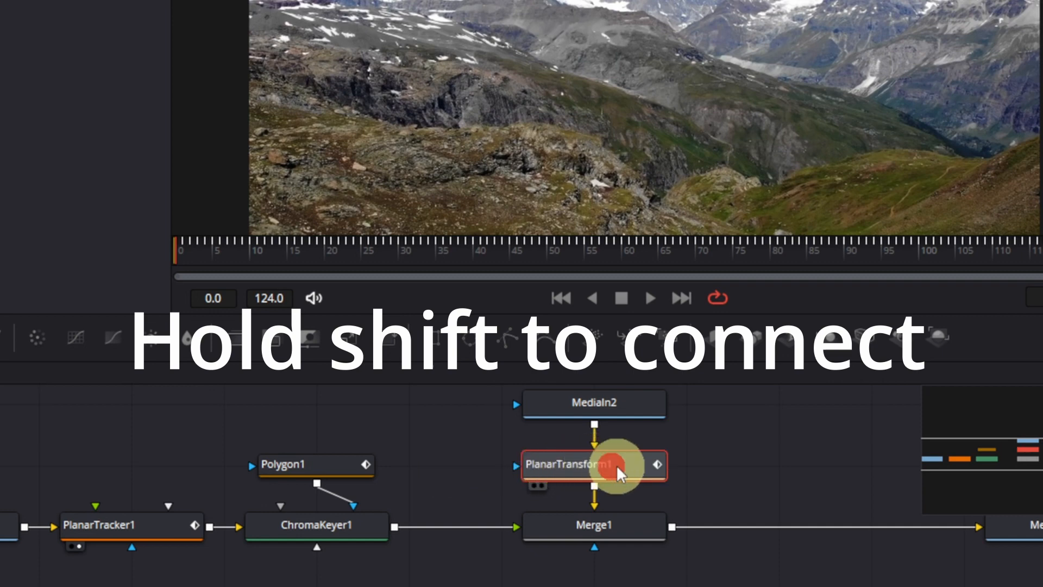
# Step: Insert PlanarTransform1 between MediaIn2 and Merge1 and preview the sky following the mountains
pyautogui.moveTo(594, 464); pyautogui.dragTo(686, 464)
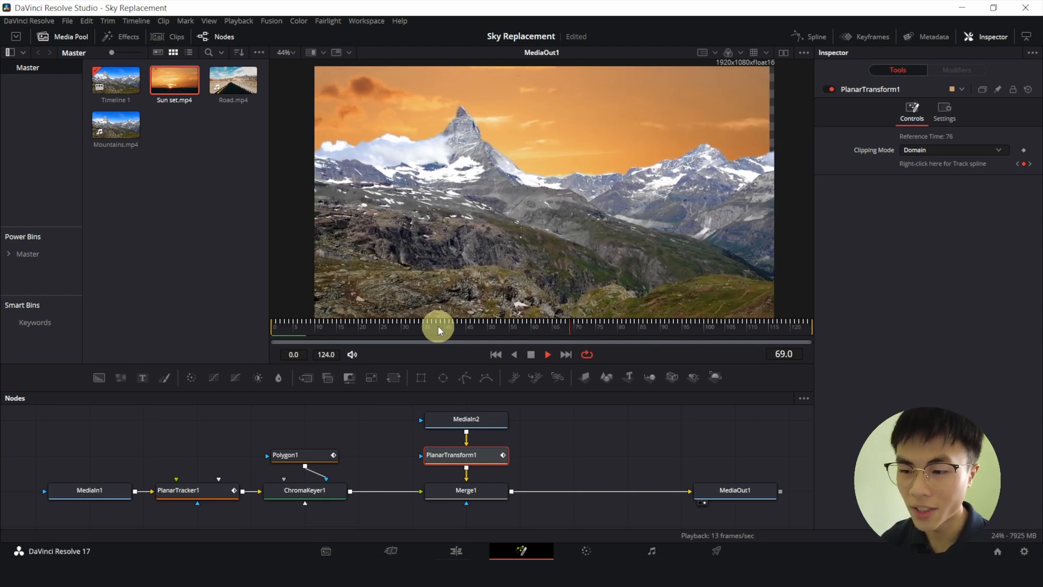
pyautogui.moveTo(438, 324); pyautogui.dragTo(411, 325)
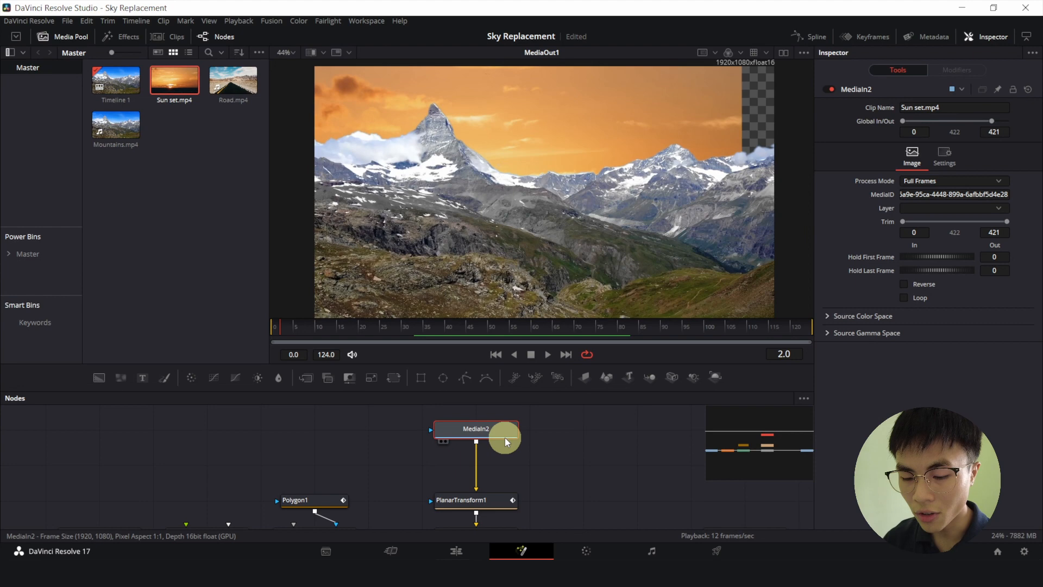
# Step: Add a Transform on the Sun set clip with Size 1.246 and Aspect 0.879, then check edge coverage
pyautogui.write('tran')
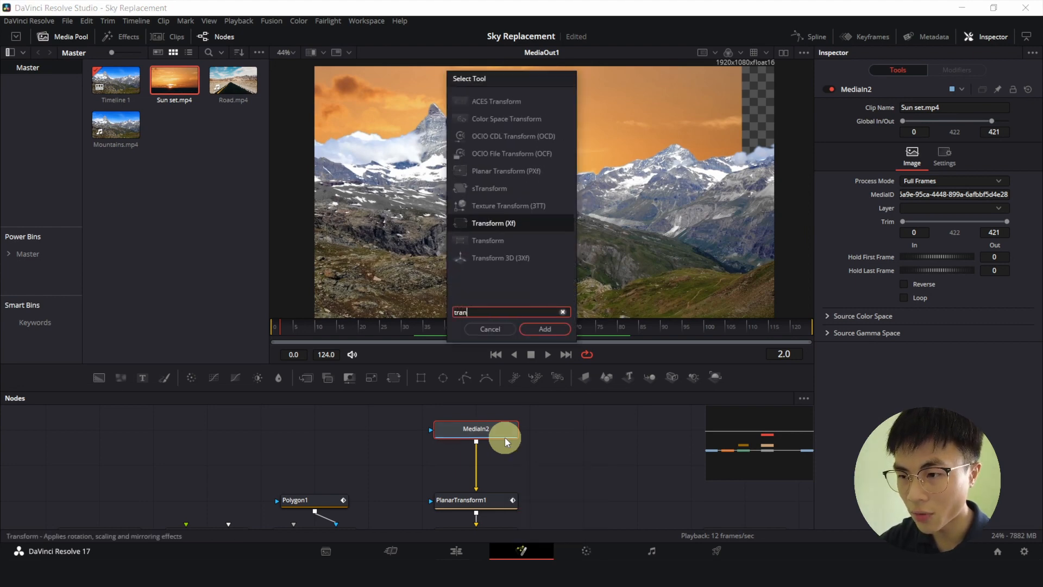
pyautogui.click(544, 328)
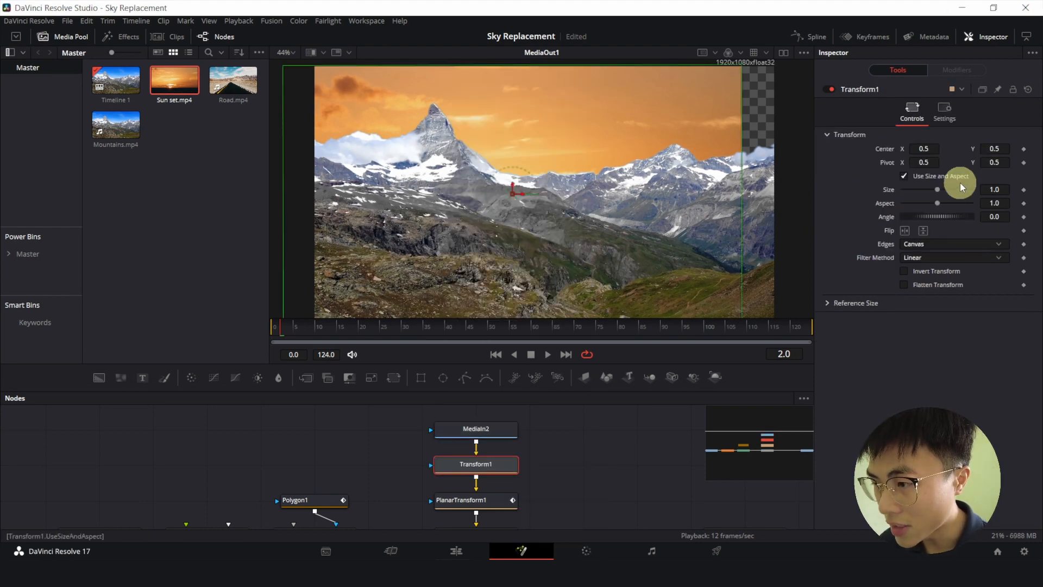
pyautogui.moveTo(937, 189); pyautogui.dragTo(941, 189)
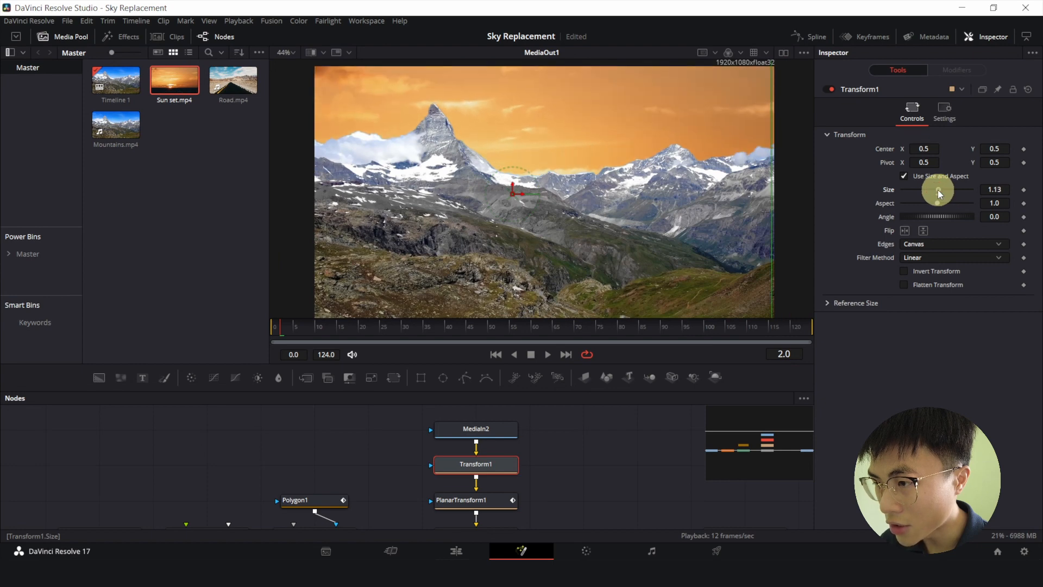
pyautogui.moveTo(934, 189); pyautogui.dragTo(978, 189)
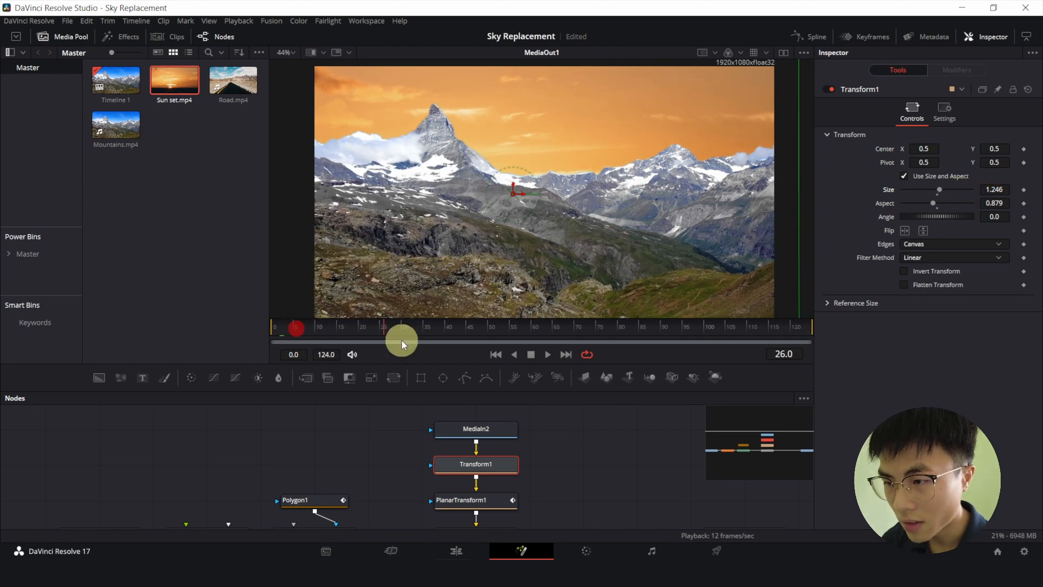
pyautogui.moveTo(401, 327); pyautogui.dragTo(808, 327)
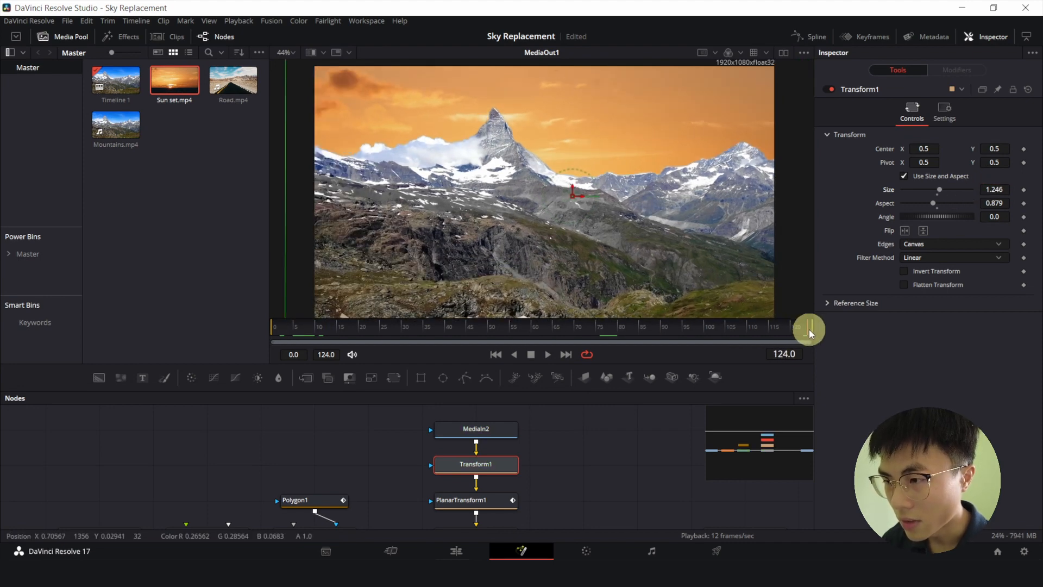